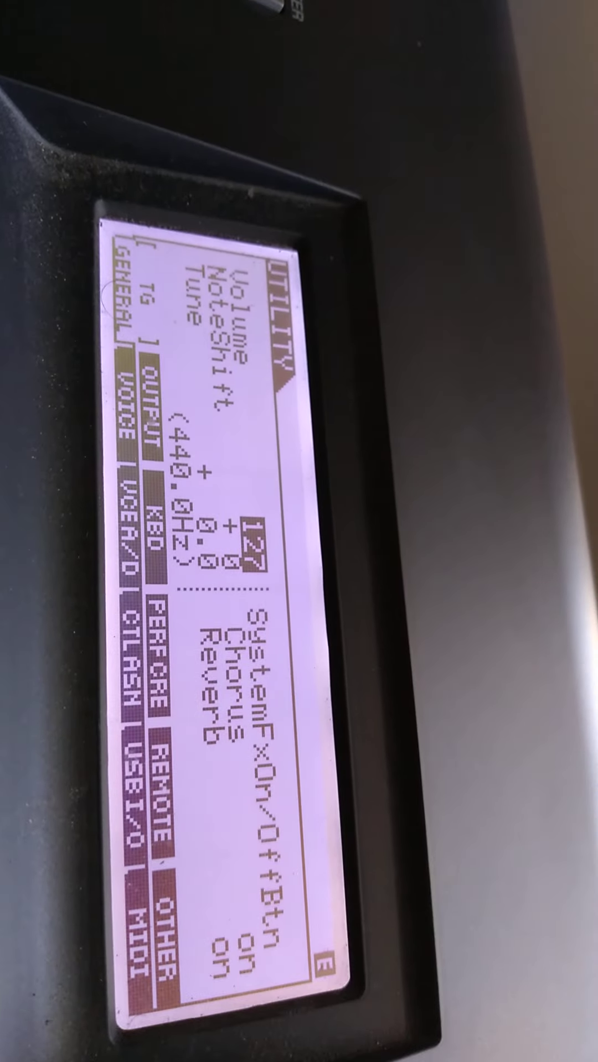
mouse_move(298, 531)
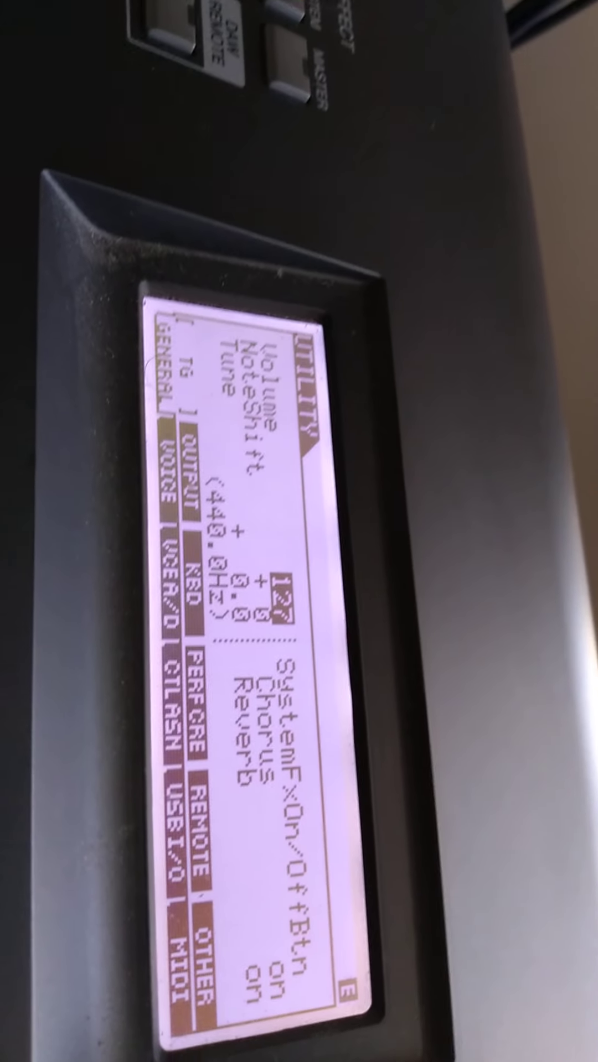